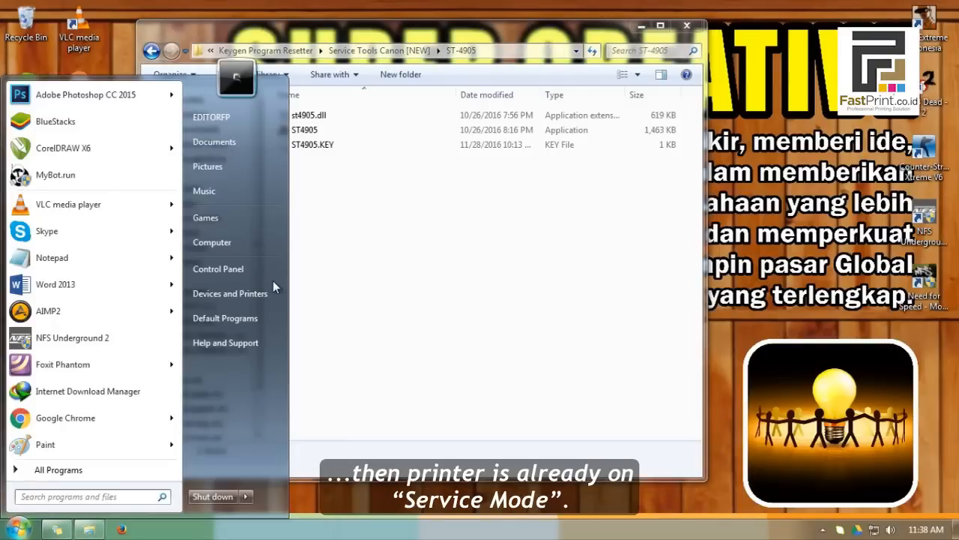
Step: Check the printer's status in Devices and Printers, then close that window
{"action": "left_click", "coordinate": [230, 293]}
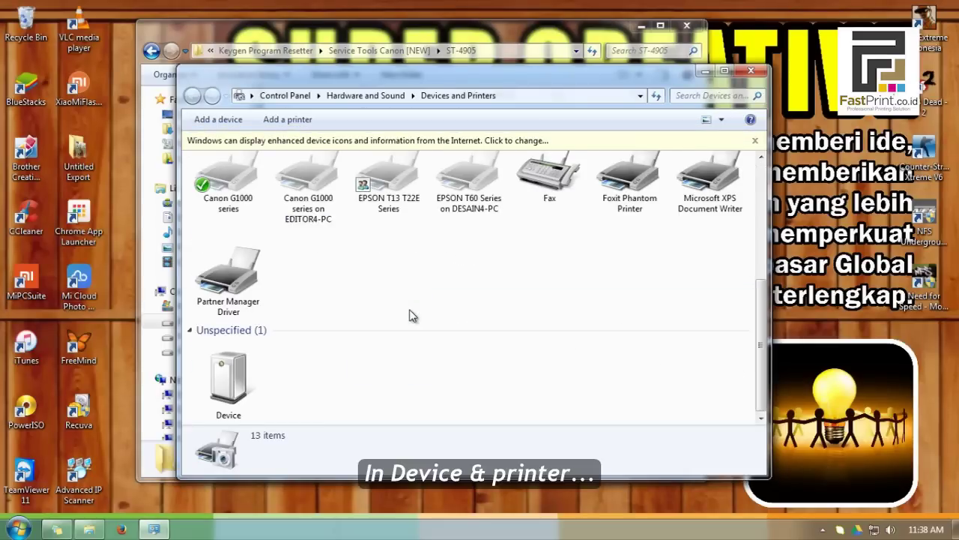
{"action": "left_click", "coordinate": [227, 378]}
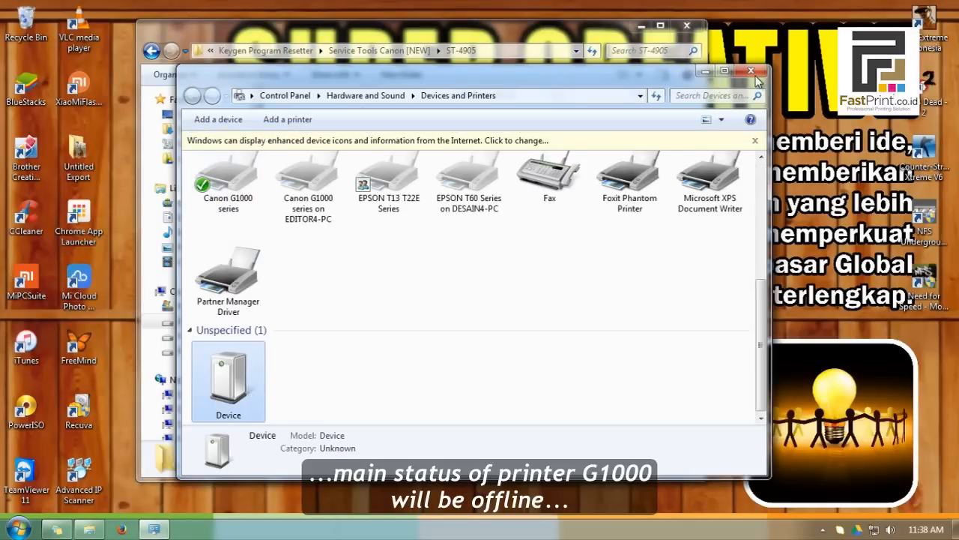
{"action": "left_click", "coordinate": [751, 70]}
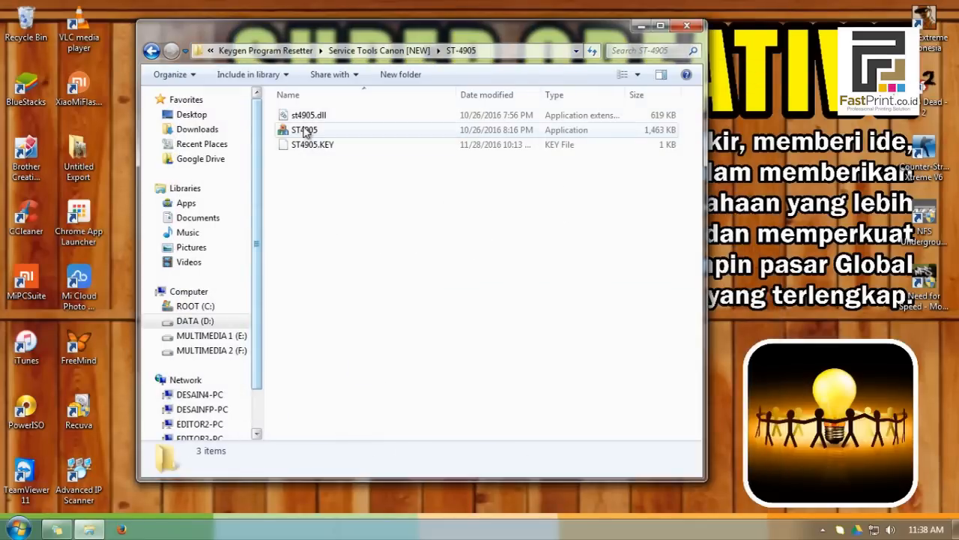
Step: Launch ST4905 and print the EEPROM status report from the rear tray
{"action": "left_click", "coordinate": [303, 130]}
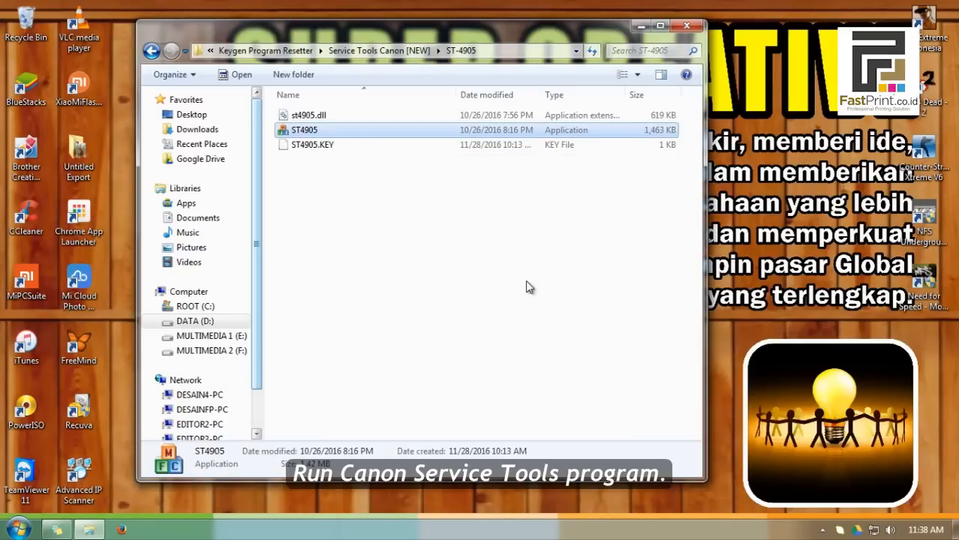
{"action": "double_click", "coordinate": [304, 129]}
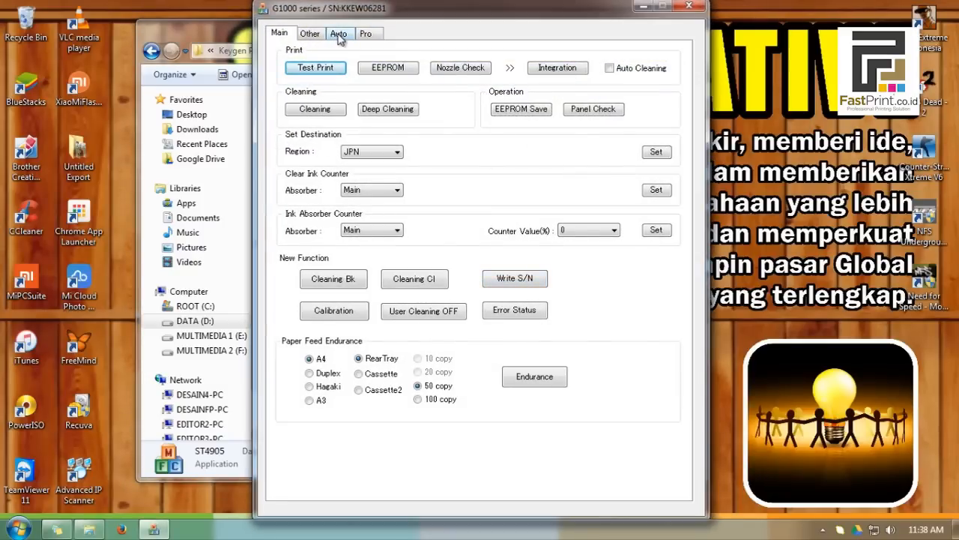
{"action": "left_click", "coordinate": [389, 67]}
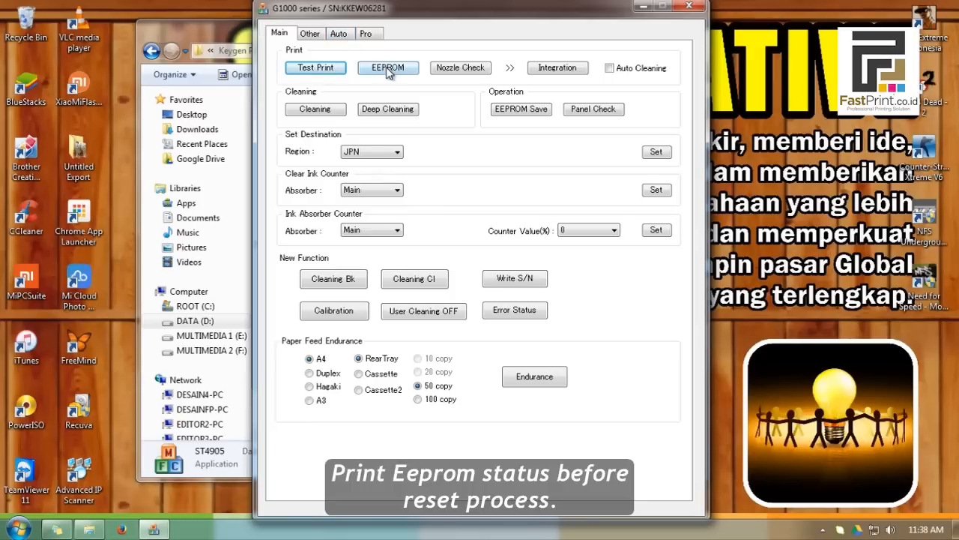
{"action": "mouse_move", "coordinate": [388, 67]}
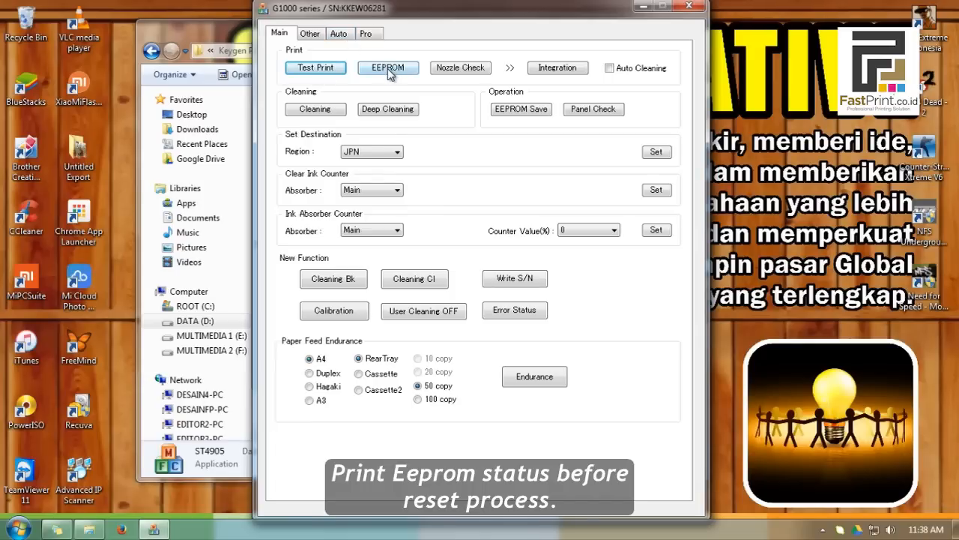
{"action": "left_click", "coordinate": [388, 67]}
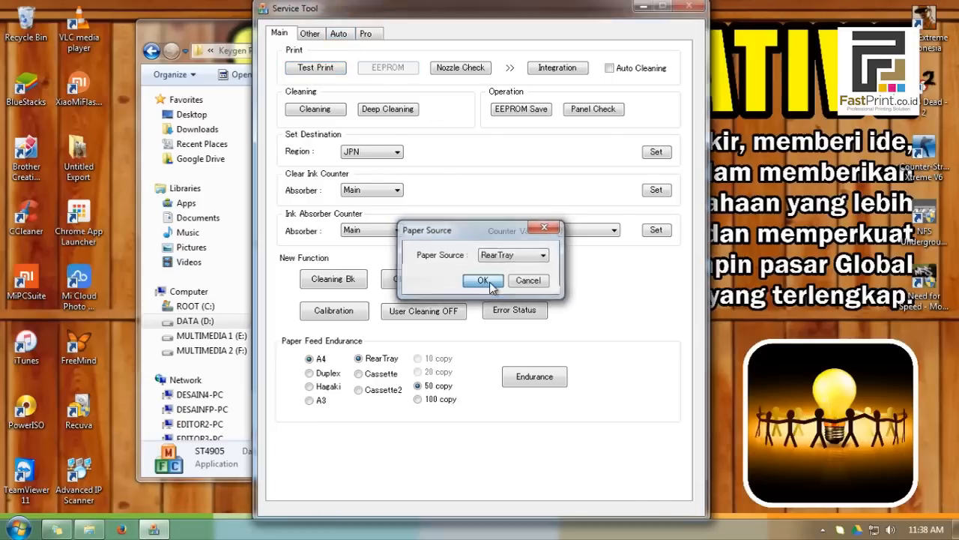
{"action": "left_click", "coordinate": [481, 281]}
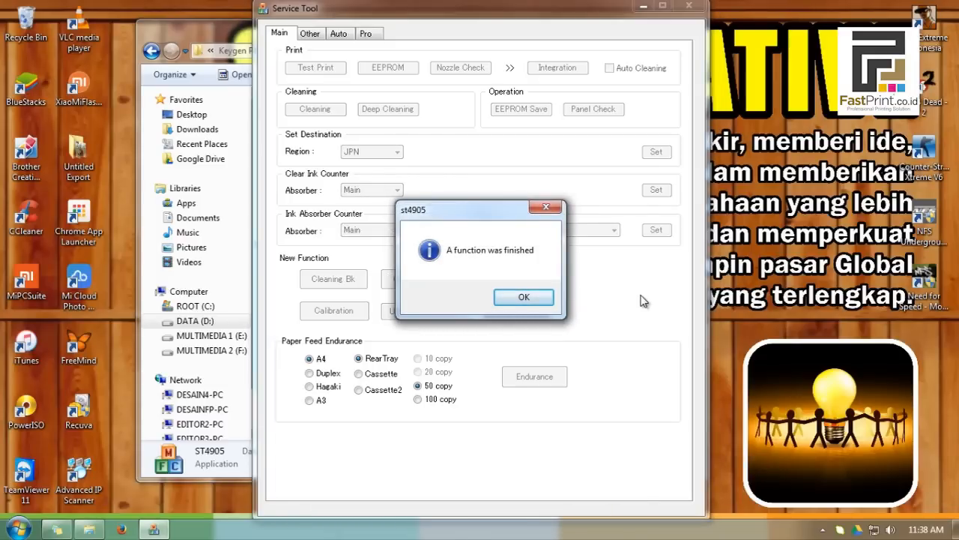
Step: Dismiss the 'function finished' message after the EEPROM printout
{"action": "left_click", "coordinate": [524, 297]}
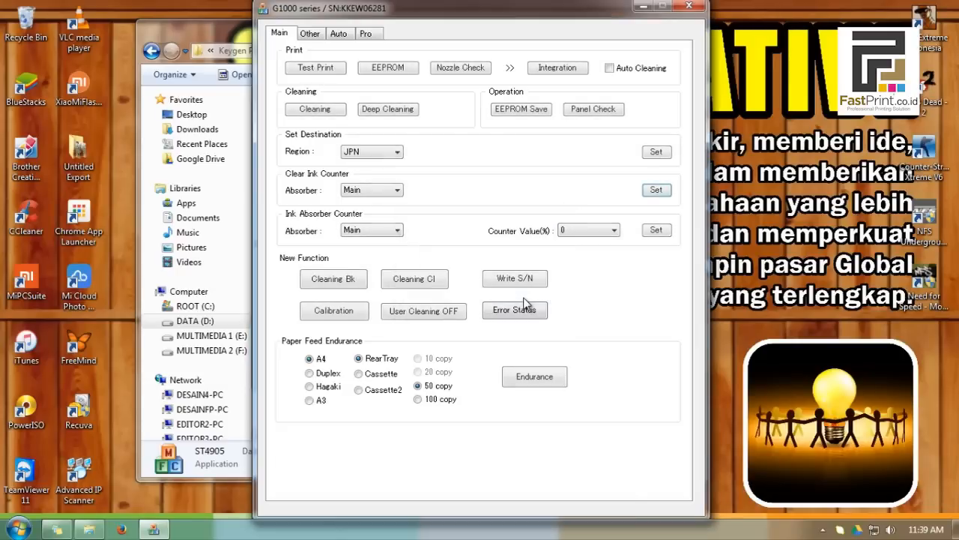
Step: Print a second EEPROM report from the rear tray and dismiss the completion notice
{"action": "left_click", "coordinate": [656, 189]}
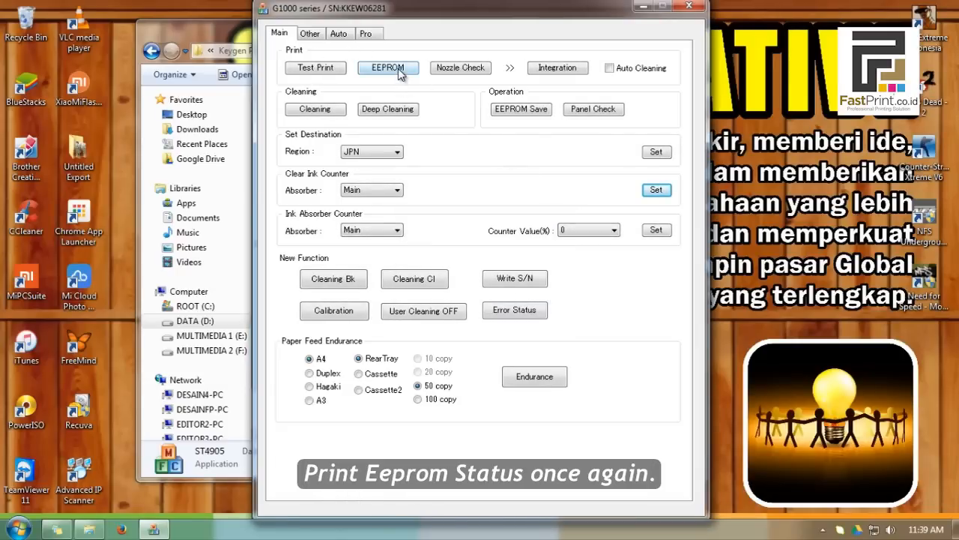
{"action": "left_click", "coordinate": [388, 67]}
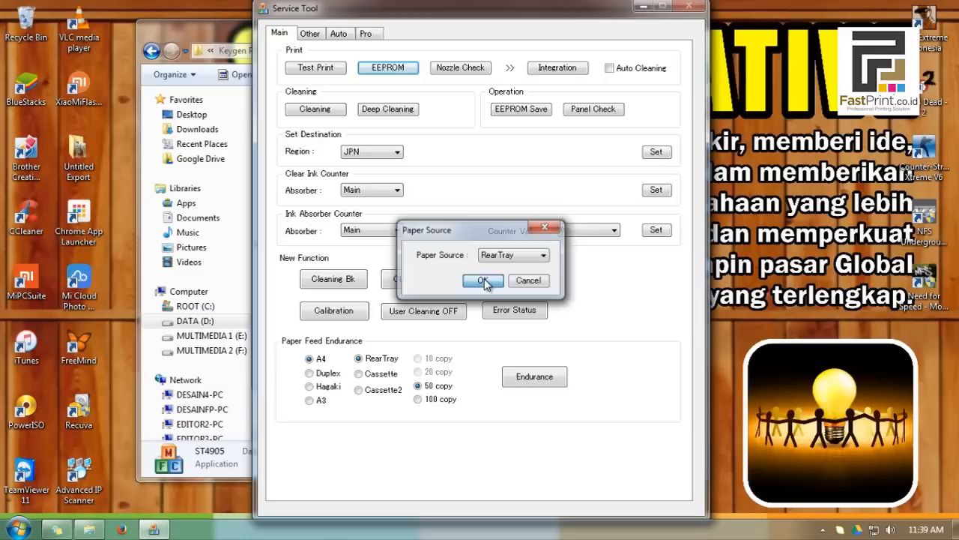
{"action": "left_click", "coordinate": [482, 280]}
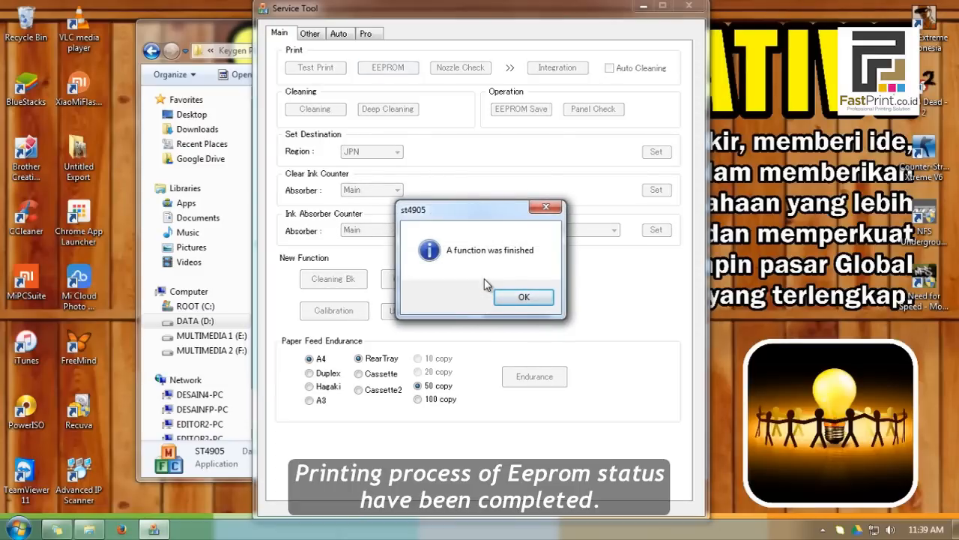
{"action": "left_click", "coordinate": [524, 297]}
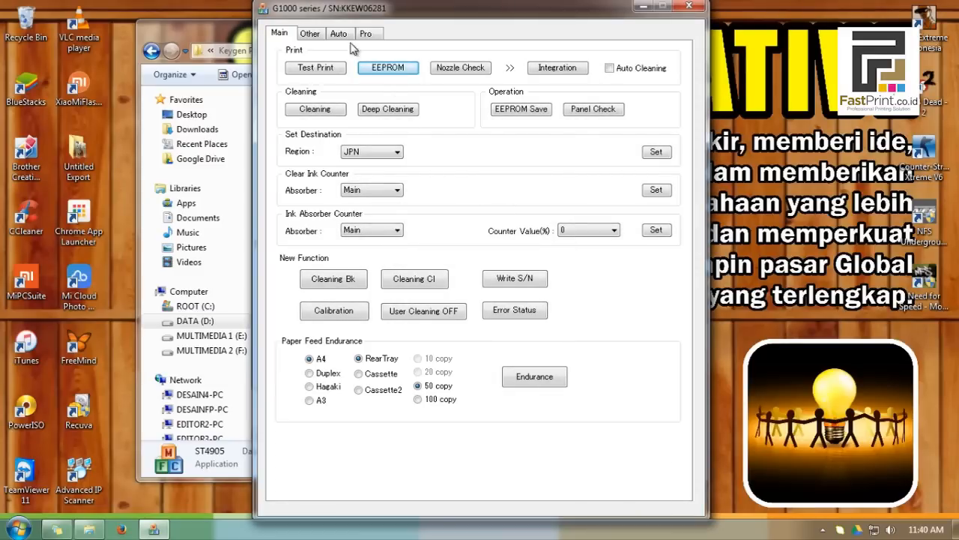
Step: Show EEPROM Information from the Pro tab and highlight the D=000.0 counter
{"action": "left_click", "coordinate": [370, 33]}
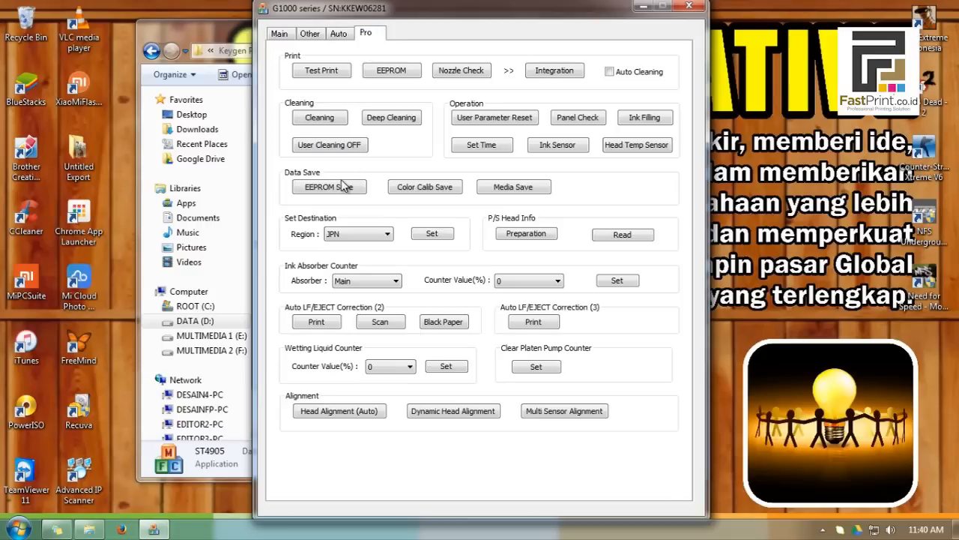
{"action": "left_click", "coordinate": [330, 187]}
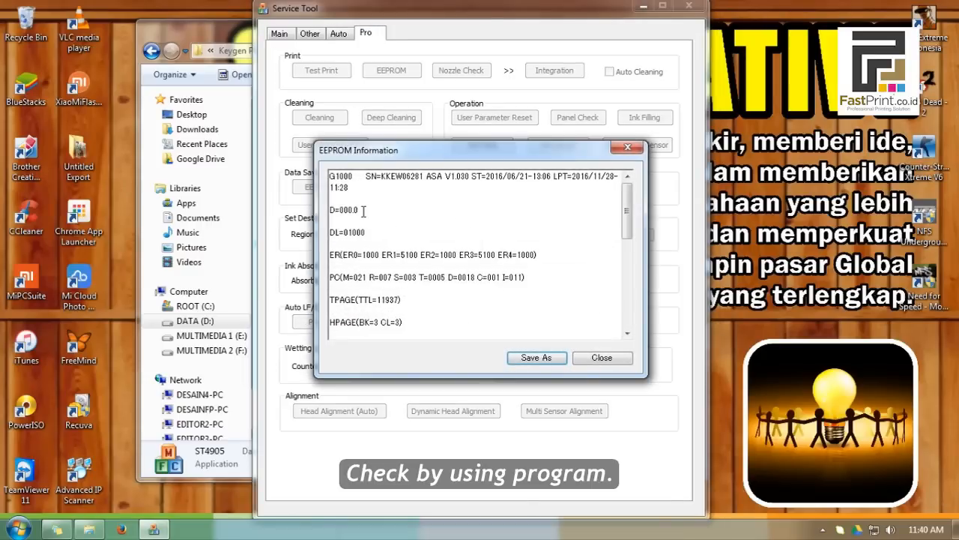
{"action": "double_click", "coordinate": [336, 210]}
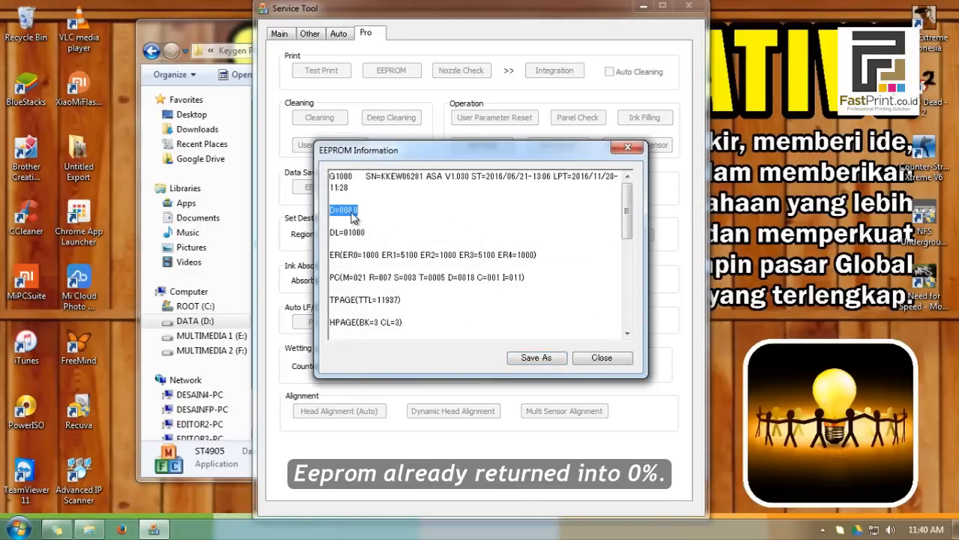